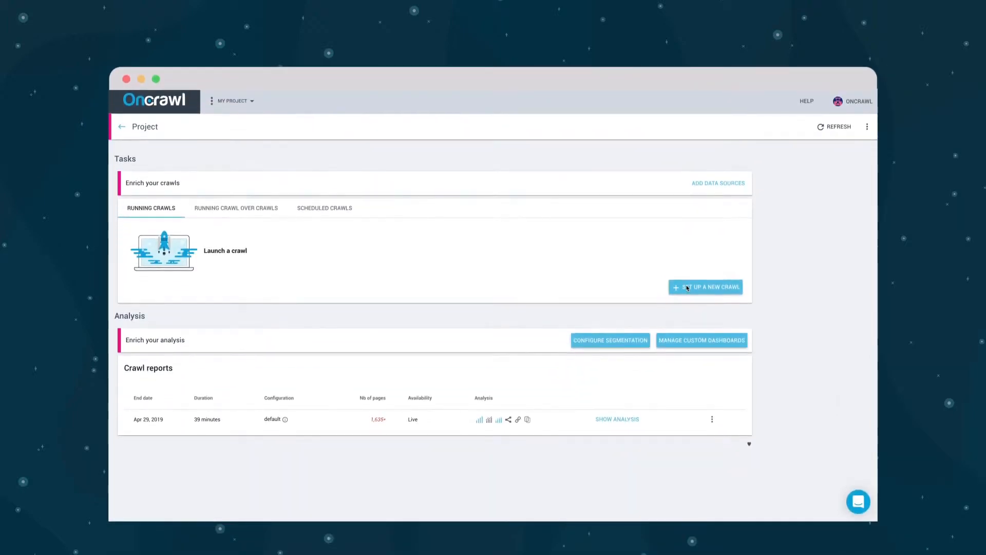
Open '+ Set up a new crawl' under Running crawls to reach the crawl setup page
{"action": "left_click", "coordinate": [704, 287]}
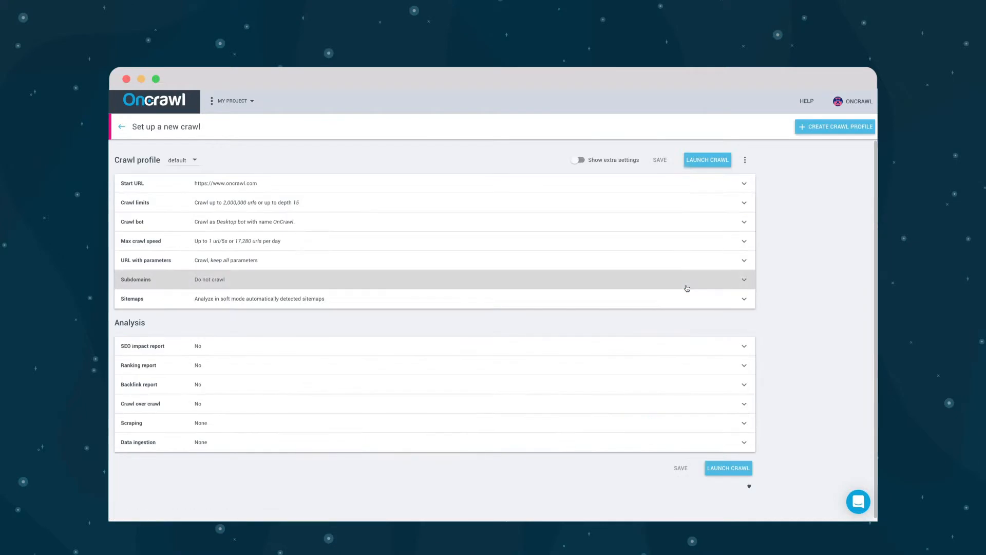
{"action": "mouse_move", "coordinate": [317, 175]}
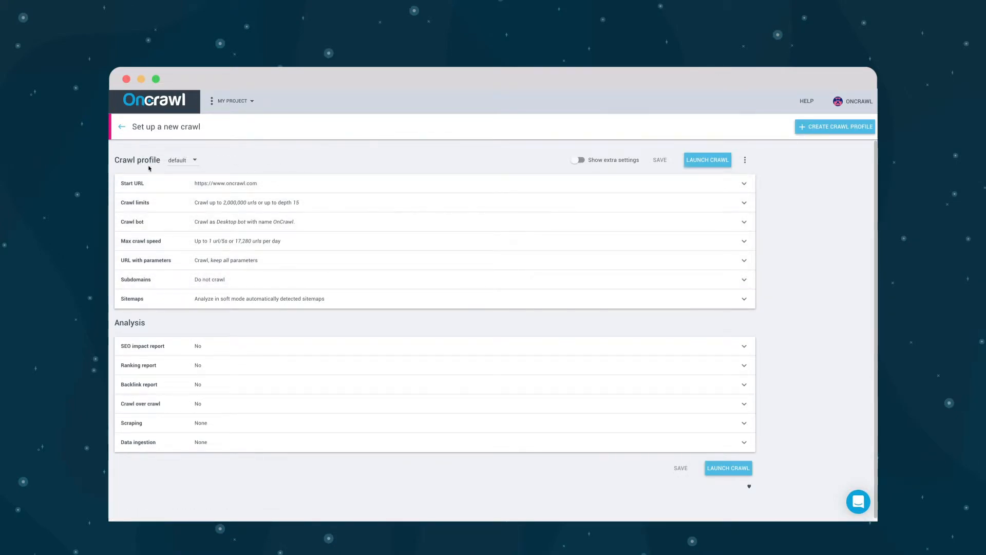
{"action": "mouse_move", "coordinate": [178, 164]}
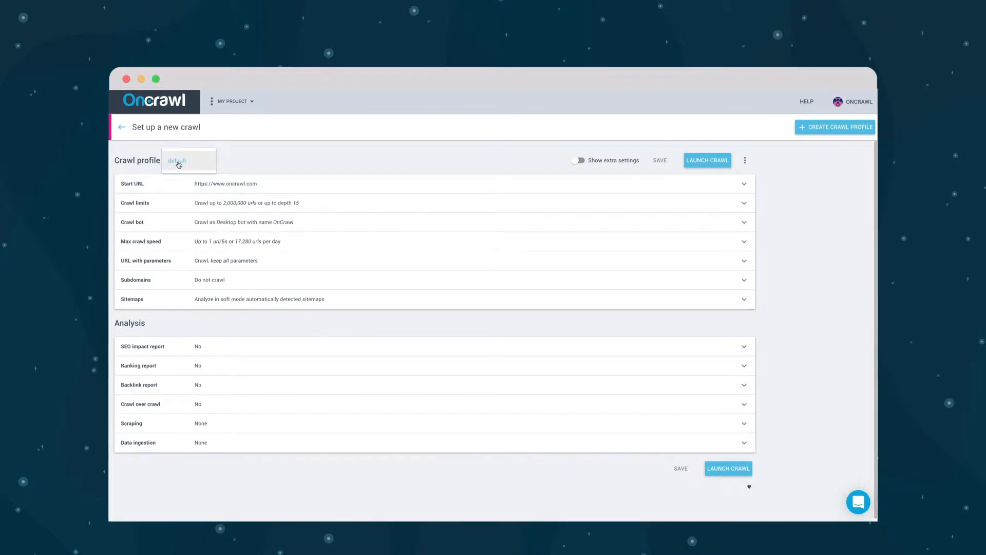
{"action": "mouse_move", "coordinate": [223, 163]}
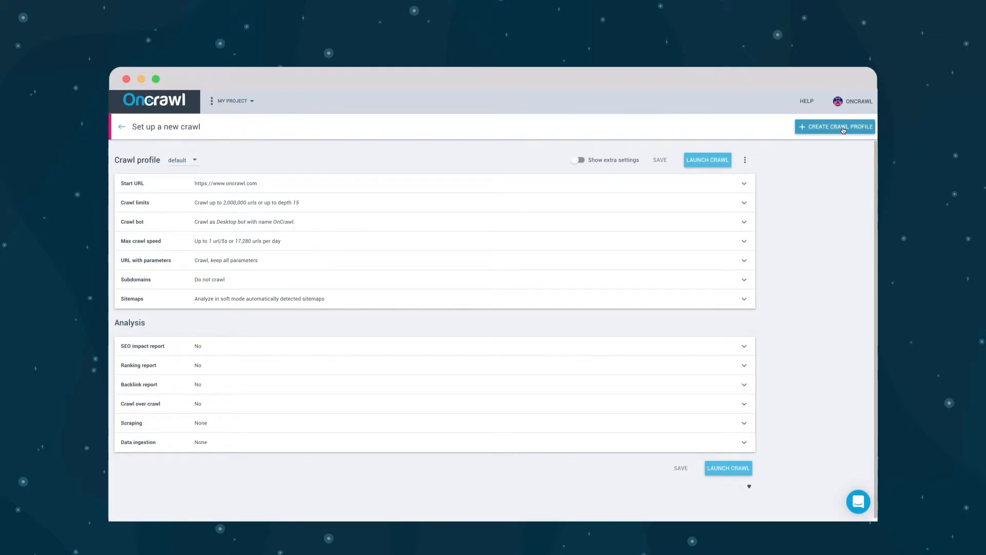
Create crawl profile 'Full site - crawl only', copying config from default
{"action": "left_click", "coordinate": [835, 127]}
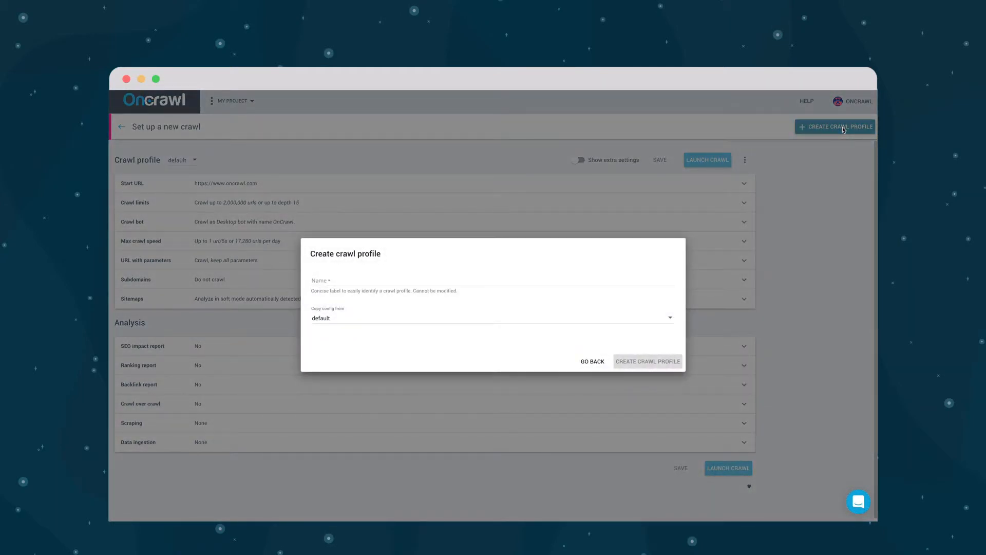
{"action": "mouse_move", "coordinate": [703, 186]}
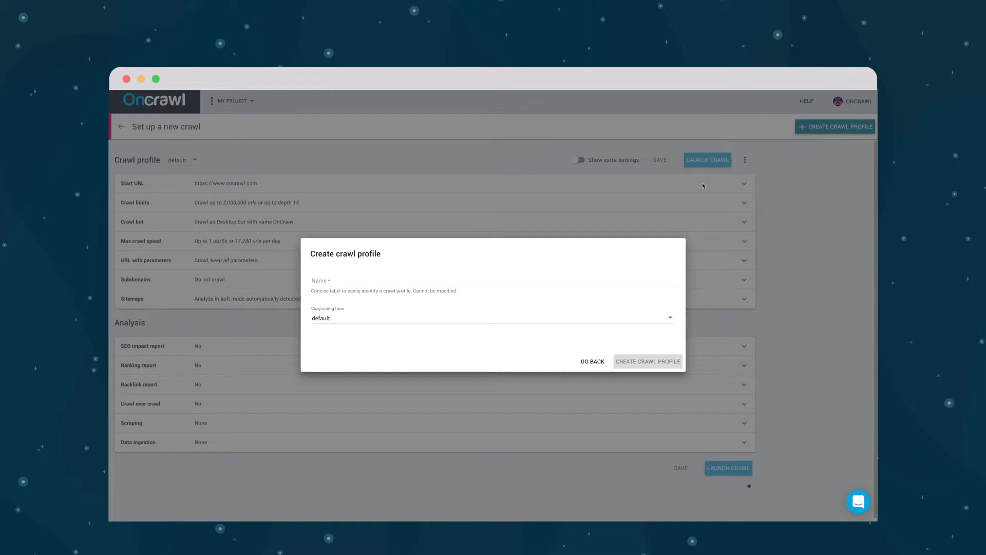
{"action": "left_click", "coordinate": [490, 280]}
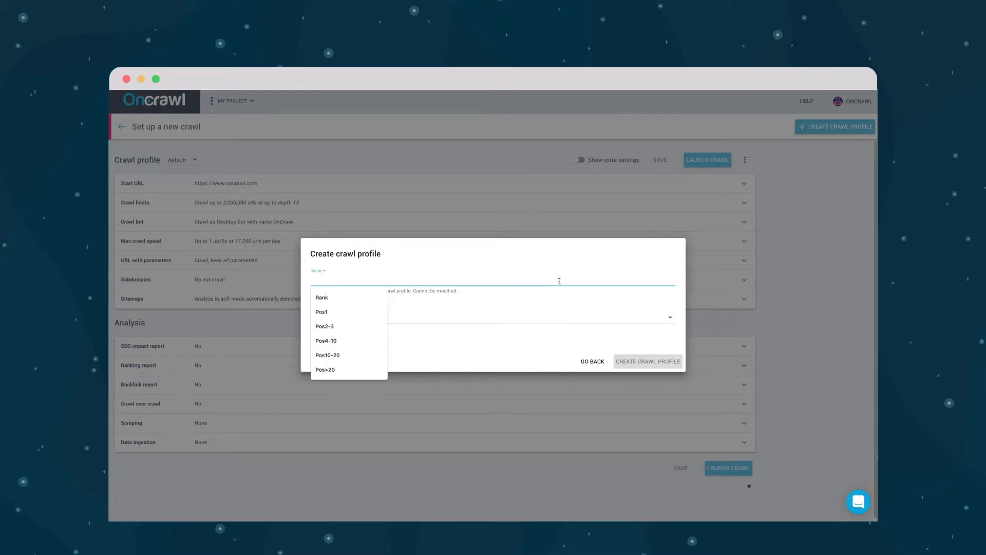
{"action": "type", "text": "Full si"}
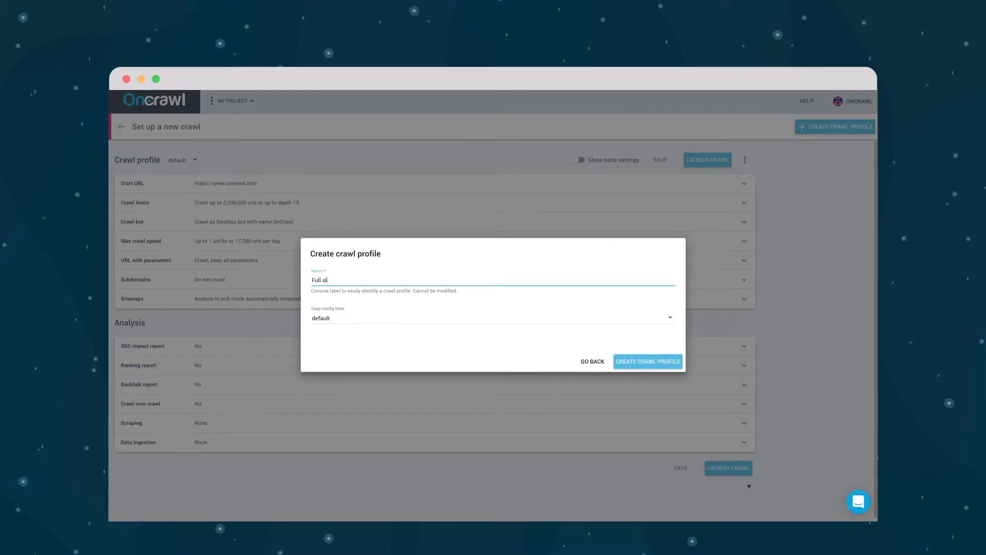
{"action": "type", "text": "te - crawl"}
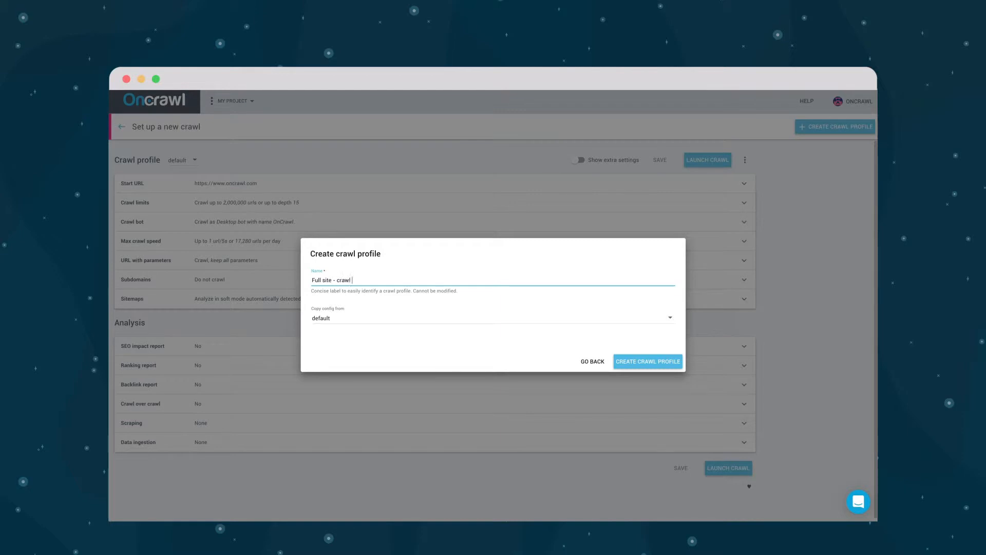
{"action": "type", "text": "only"}
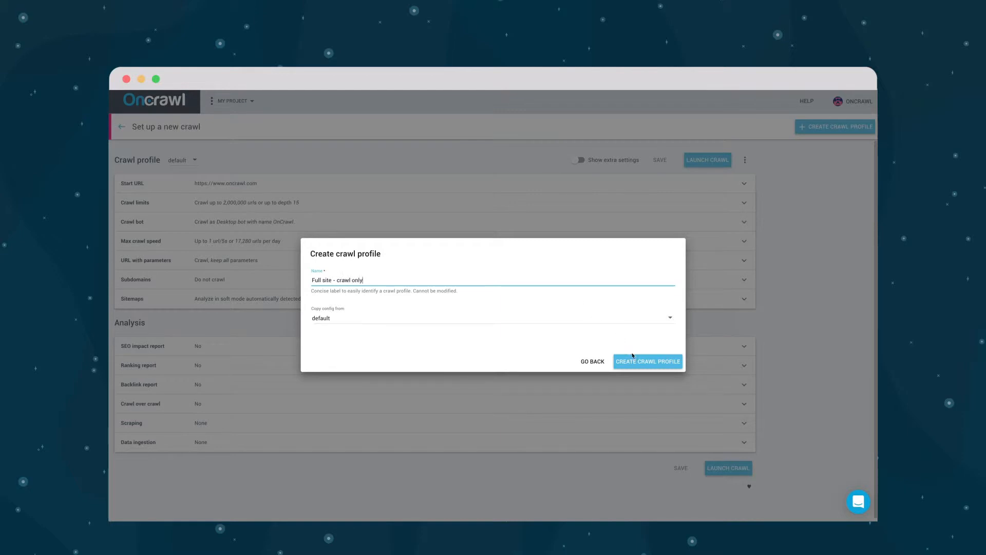
{"action": "left_click", "coordinate": [648, 362]}
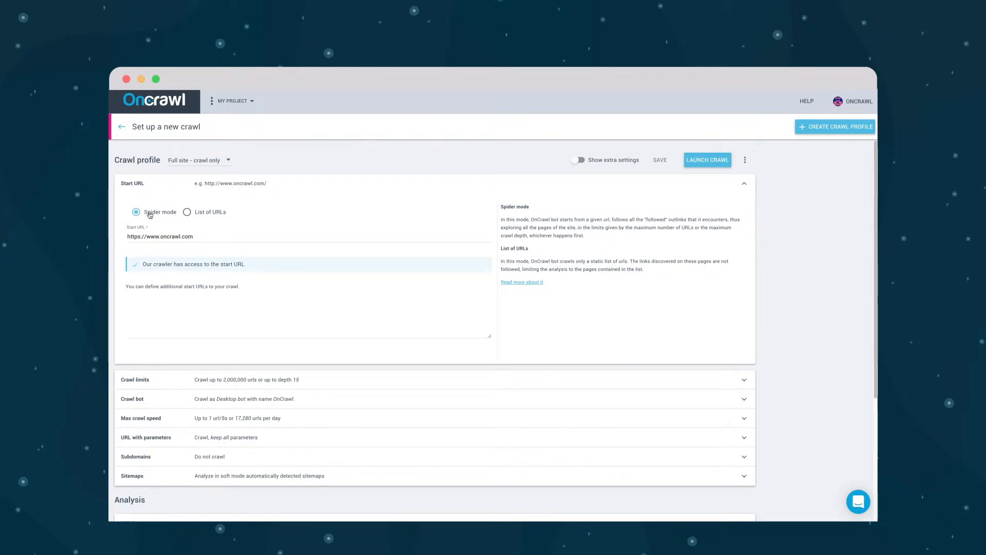
{"action": "mouse_move", "coordinate": [196, 215]}
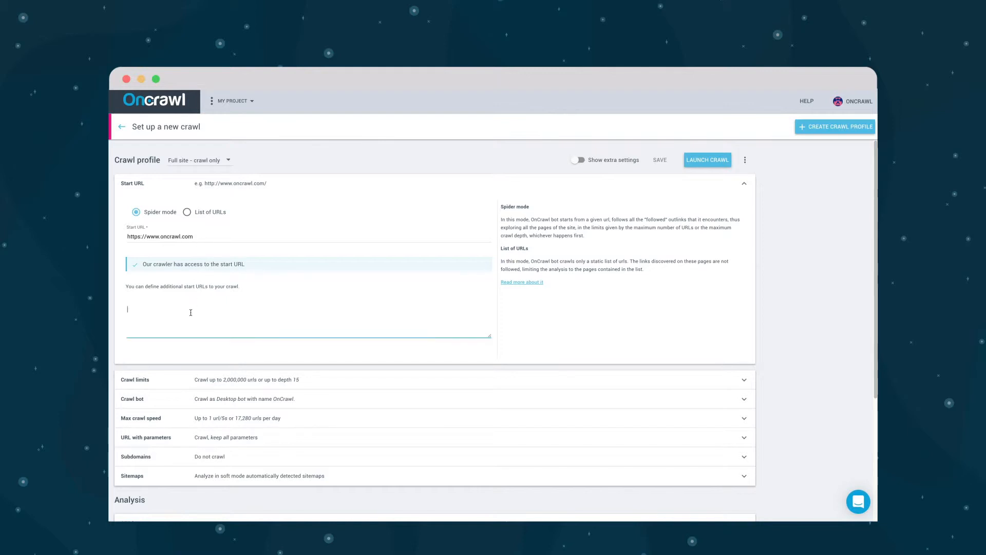
Enter an additional https oncrawl.com address in the additional start URLs box
{"action": "type", "text": "https://fr.o"}
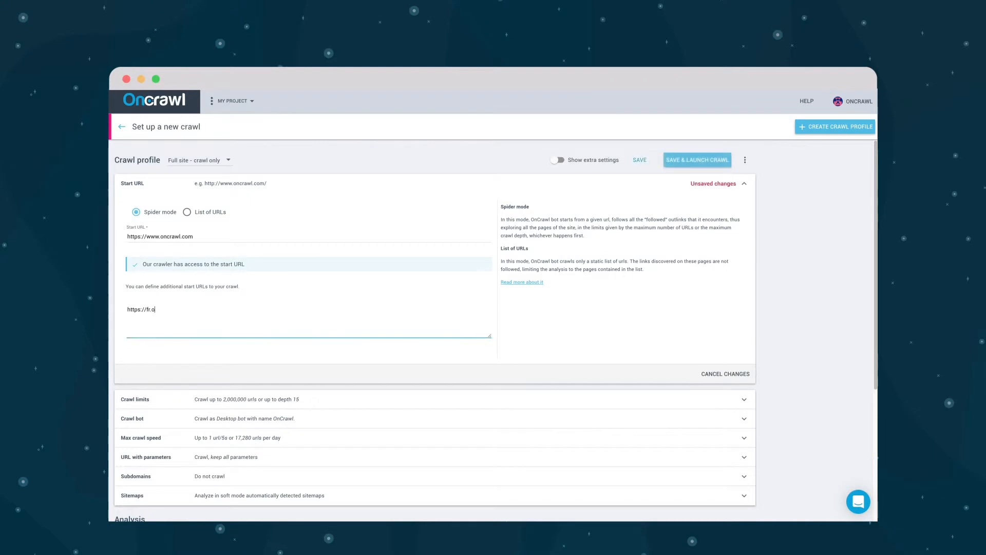
{"action": "type", "text": "ncrawl.com"}
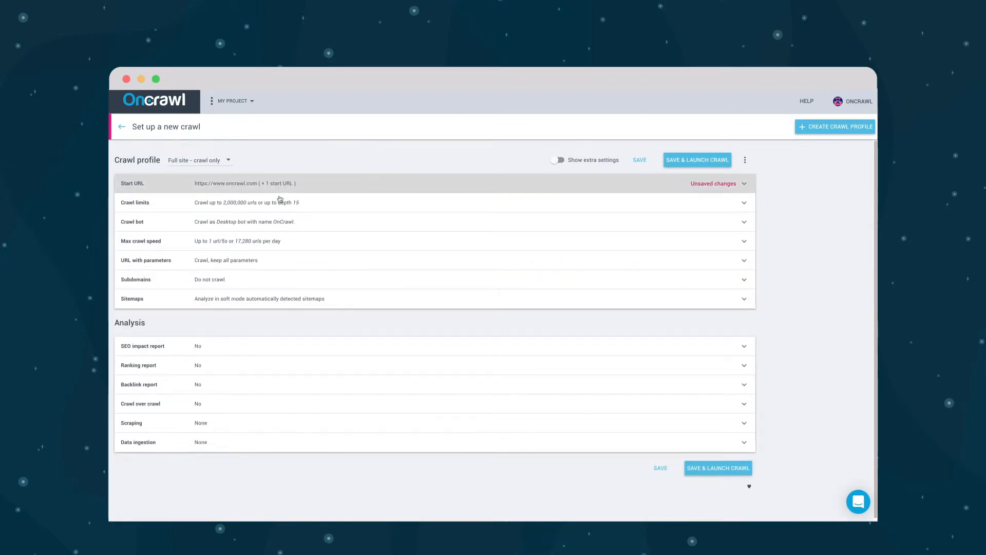
Set maximum crawl depth to 150 and max crawl speed to 1 URL every 2 seconds
{"action": "left_click", "coordinate": [252, 202]}
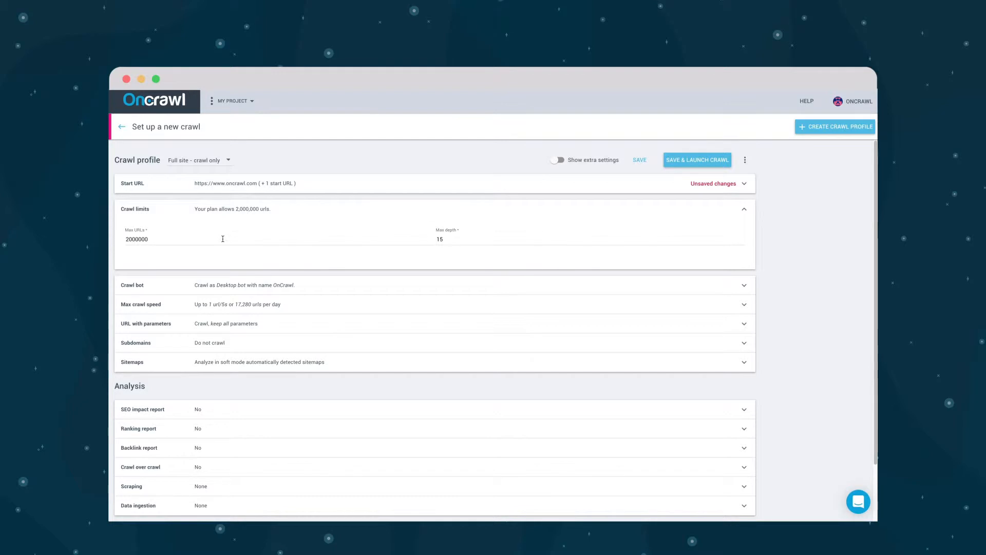
{"action": "mouse_move", "coordinate": [451, 239]}
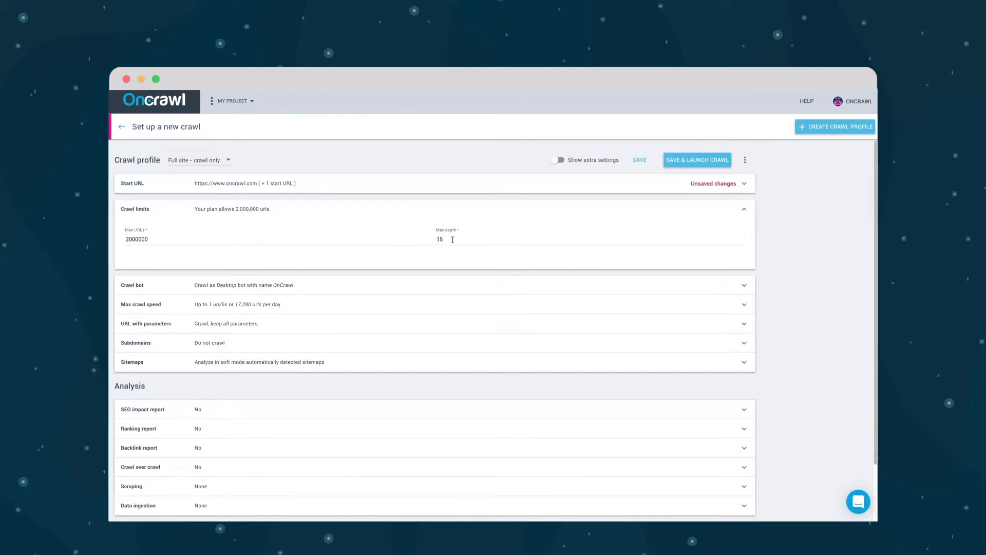
{"action": "left_click", "coordinate": [453, 240]}
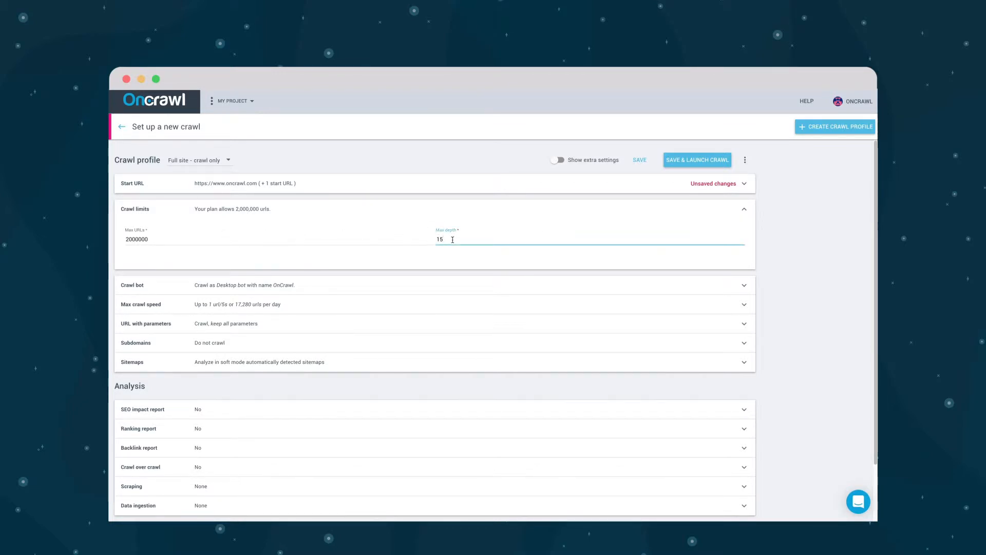
{"action": "type", "text": "0"}
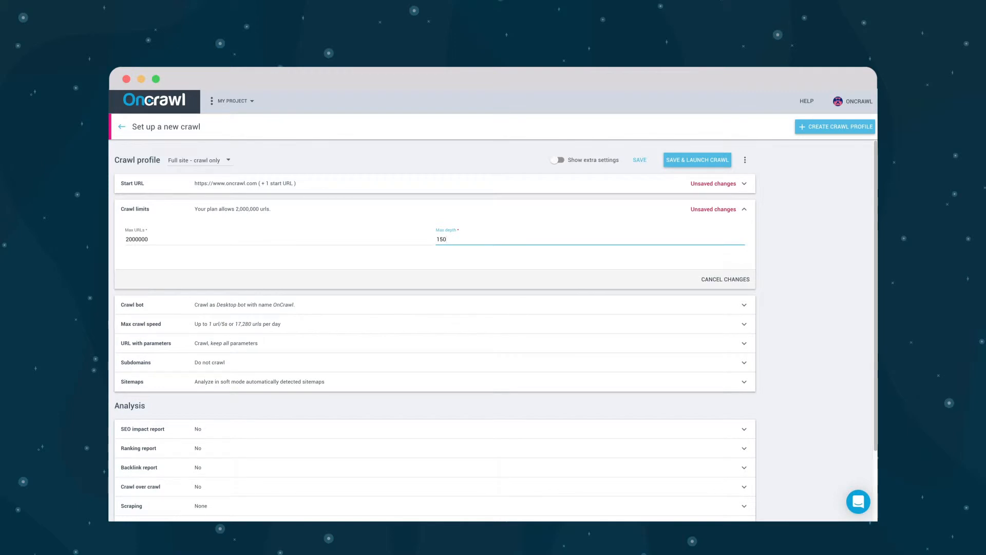
{"action": "mouse_move", "coordinate": [431, 211]}
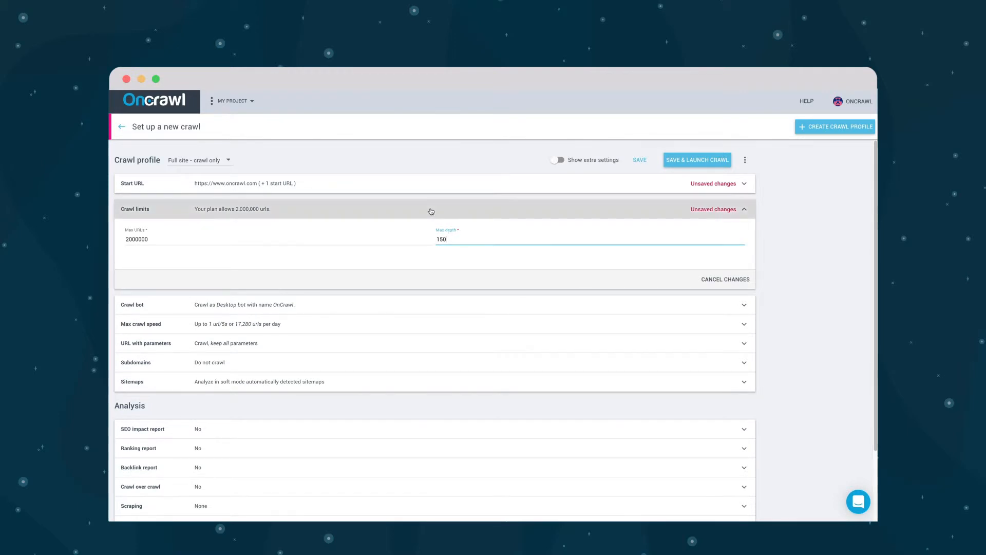
{"action": "left_click", "coordinate": [743, 209]}
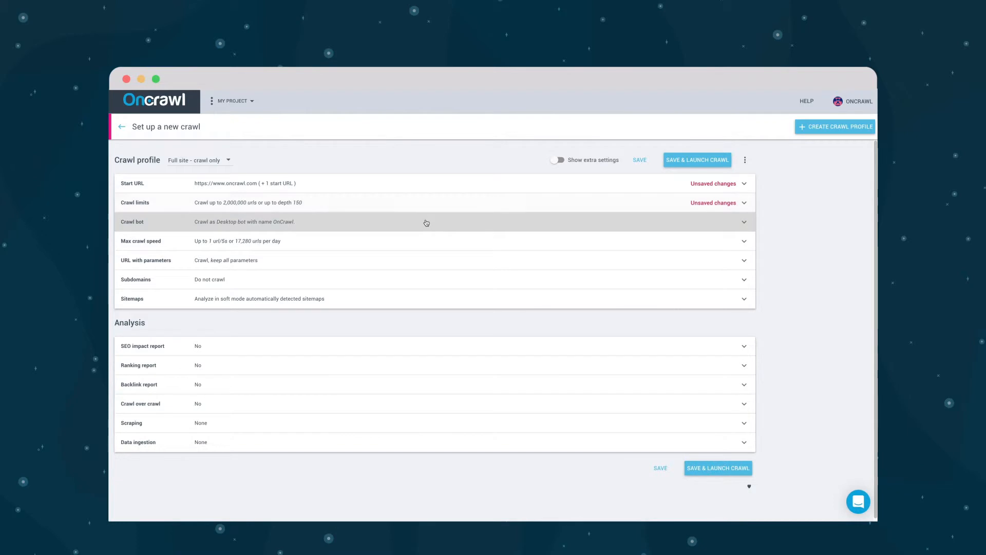
{"action": "left_click", "coordinate": [426, 221]}
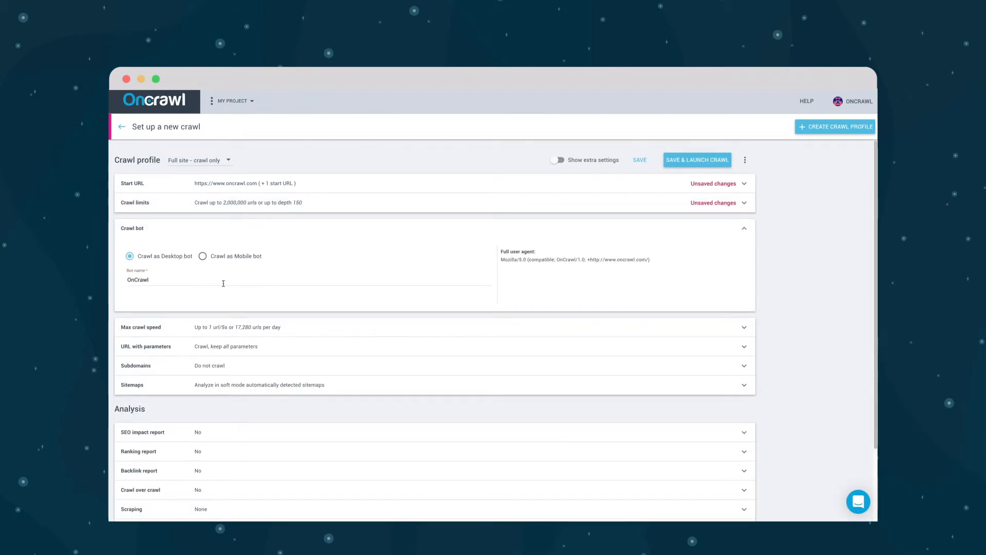
{"action": "mouse_move", "coordinate": [605, 271]}
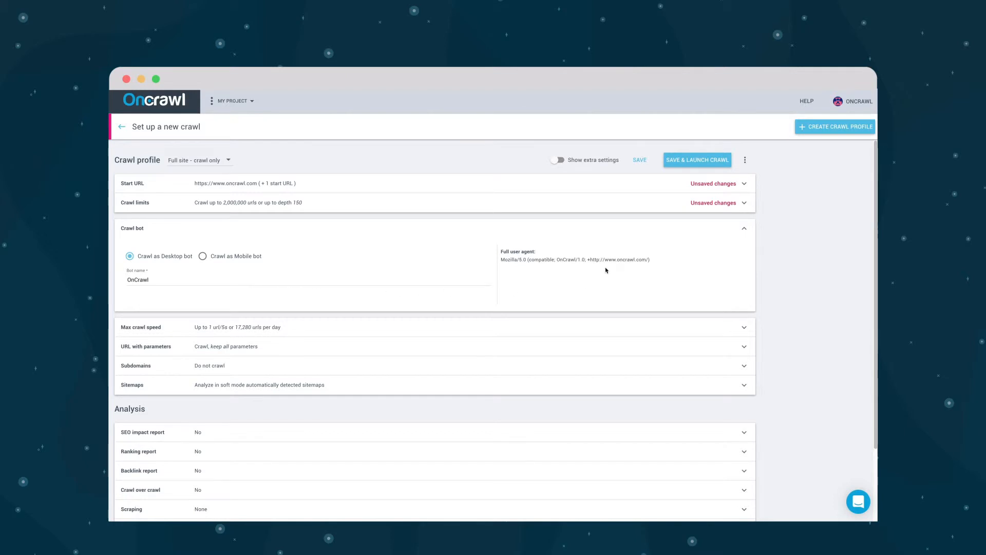
{"action": "left_click", "coordinate": [745, 228]}
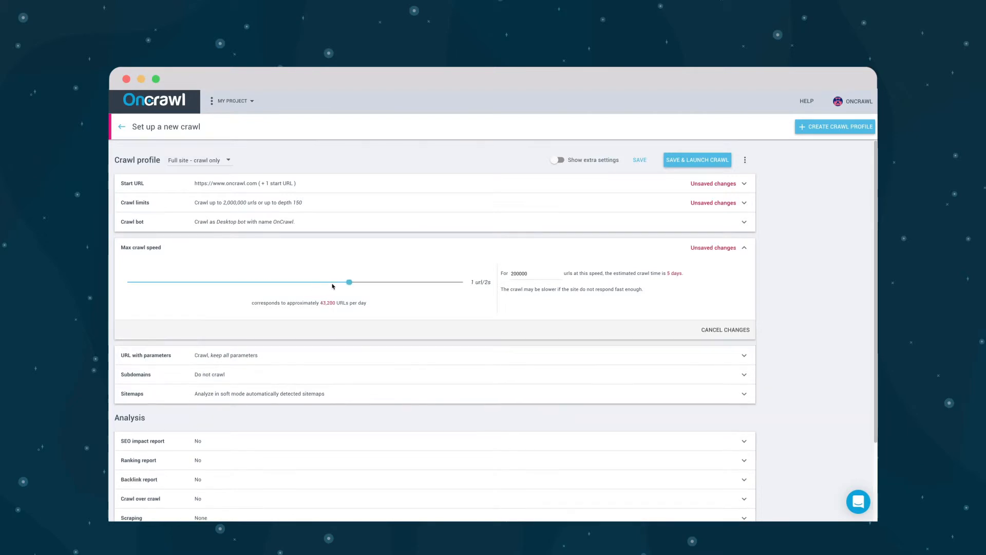
Turn on URL parameter filtering, keeping all parameters except q
{"action": "left_click", "coordinate": [744, 247]}
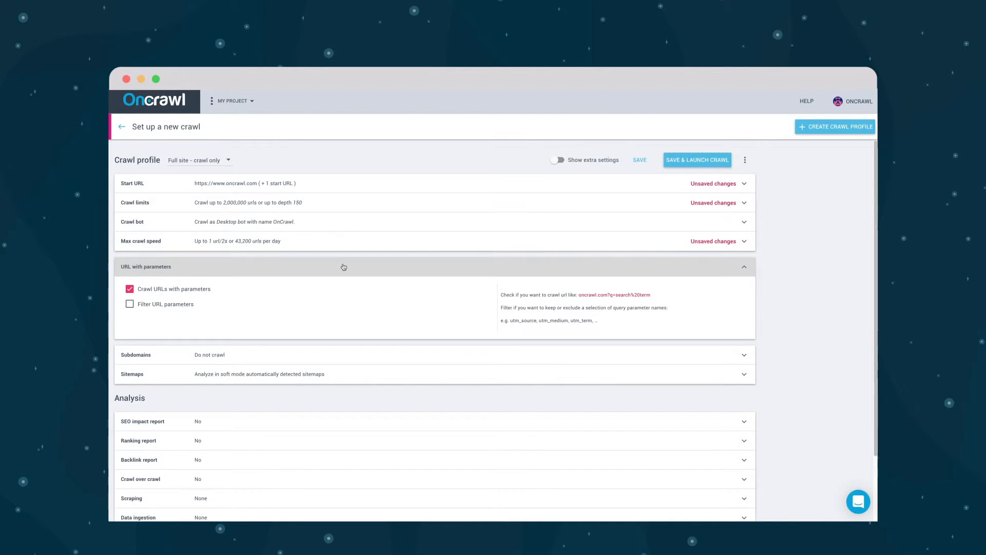
{"action": "left_click", "coordinate": [130, 304]}
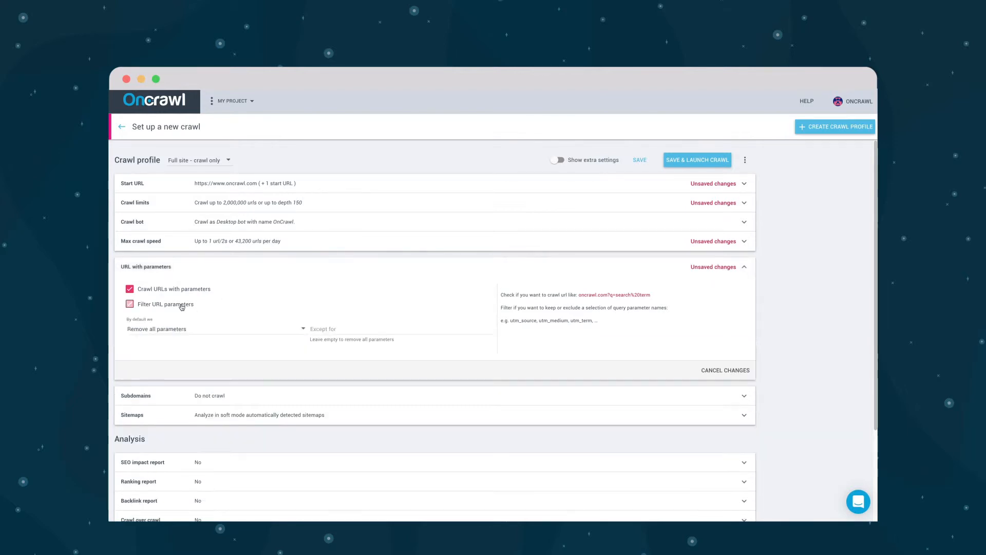
{"action": "left_click", "coordinate": [129, 304]}
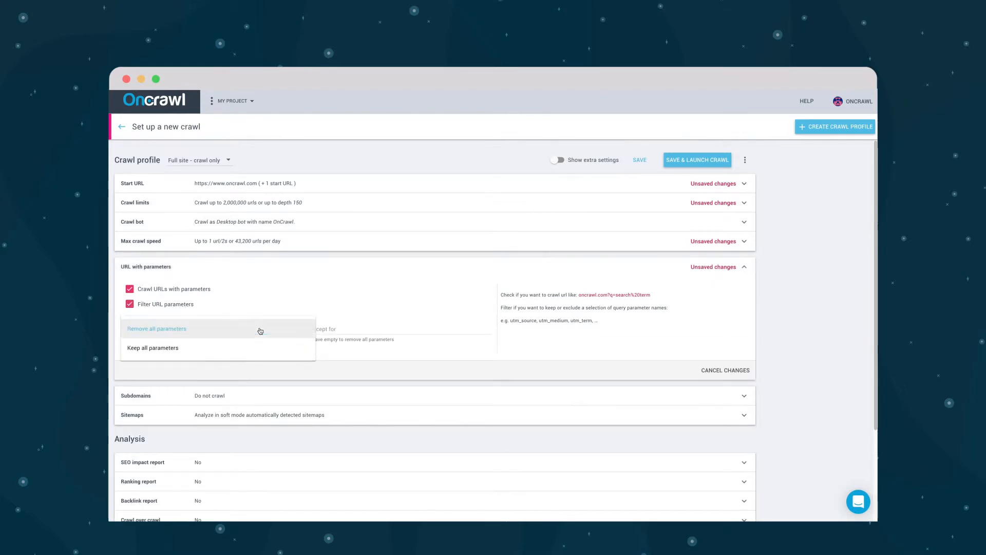
{"action": "left_click", "coordinate": [152, 348]}
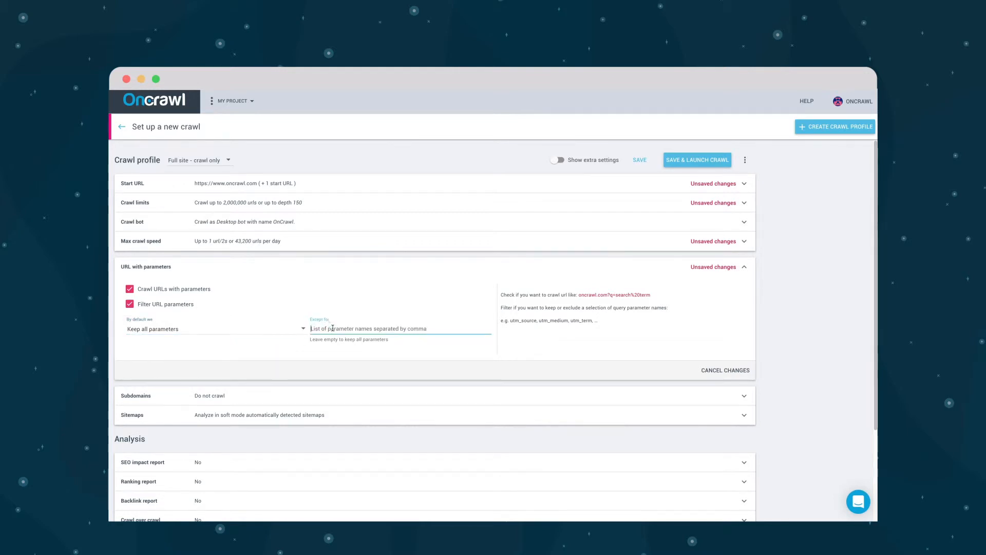
{"action": "left_click", "coordinate": [745, 267]}
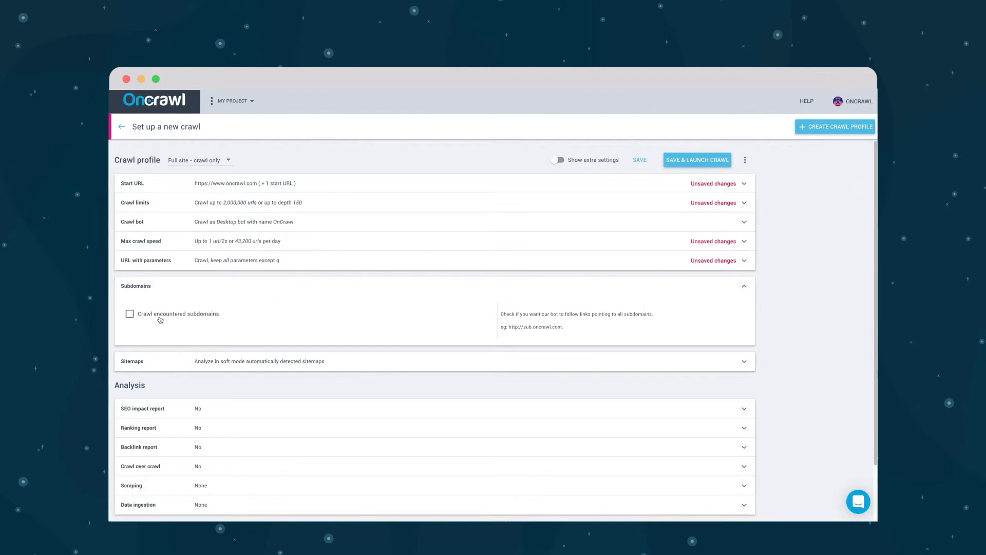
Keep subdomains uncrawled and sitemaps in soft mode, then turn on Show extra settings
{"action": "left_click", "coordinate": [744, 286]}
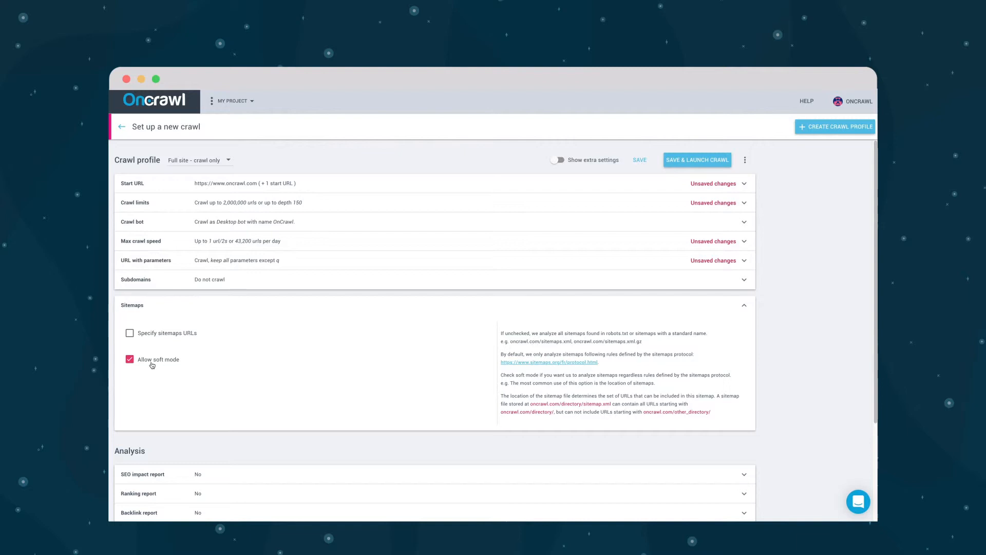
{"action": "left_click", "coordinate": [744, 305]}
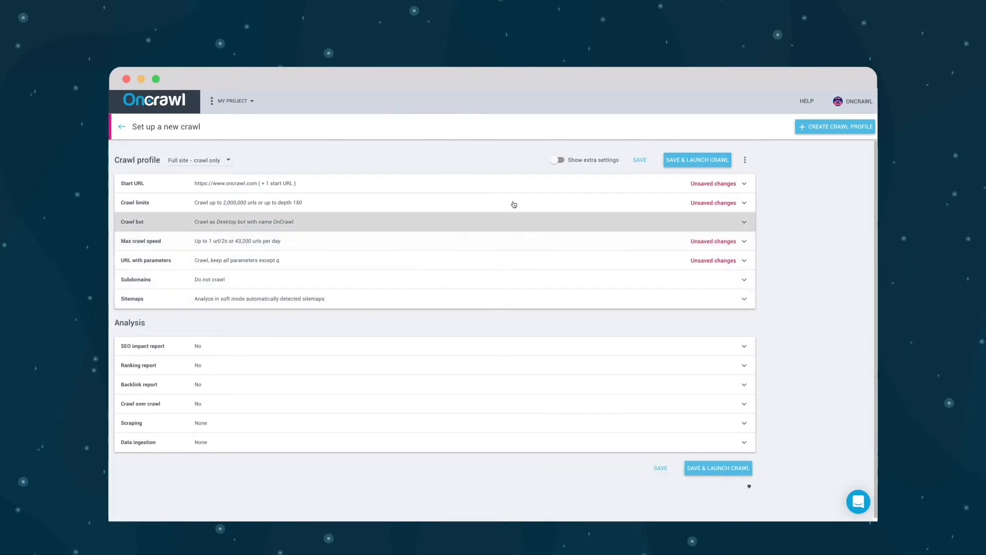
{"action": "left_click", "coordinate": [558, 159]}
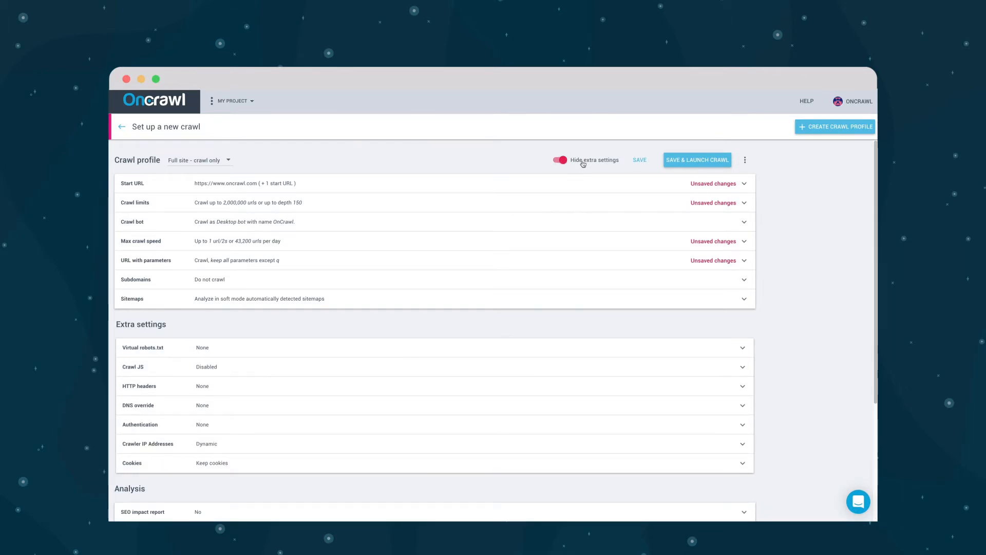
{"action": "mouse_move", "coordinate": [324, 347]}
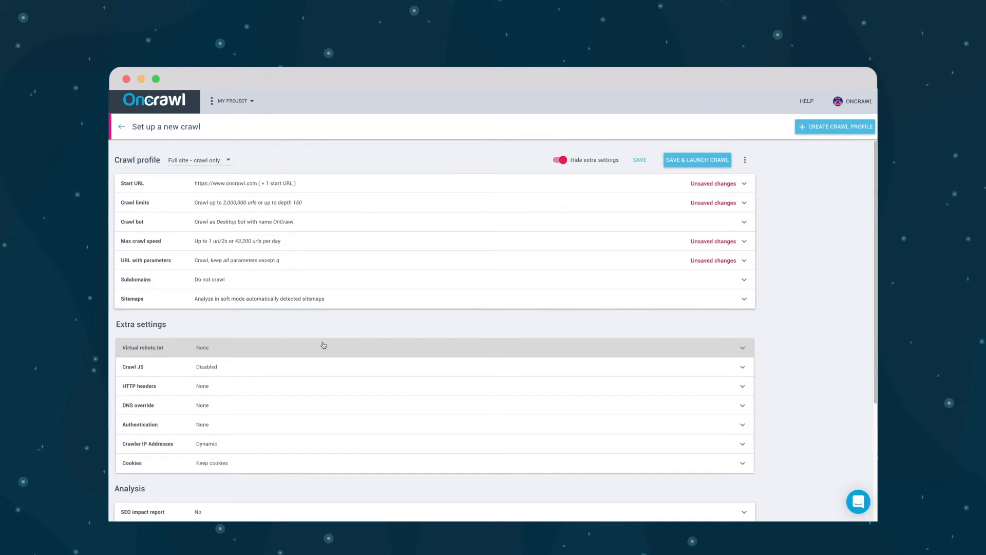
{"action": "mouse_move", "coordinate": [321, 351]}
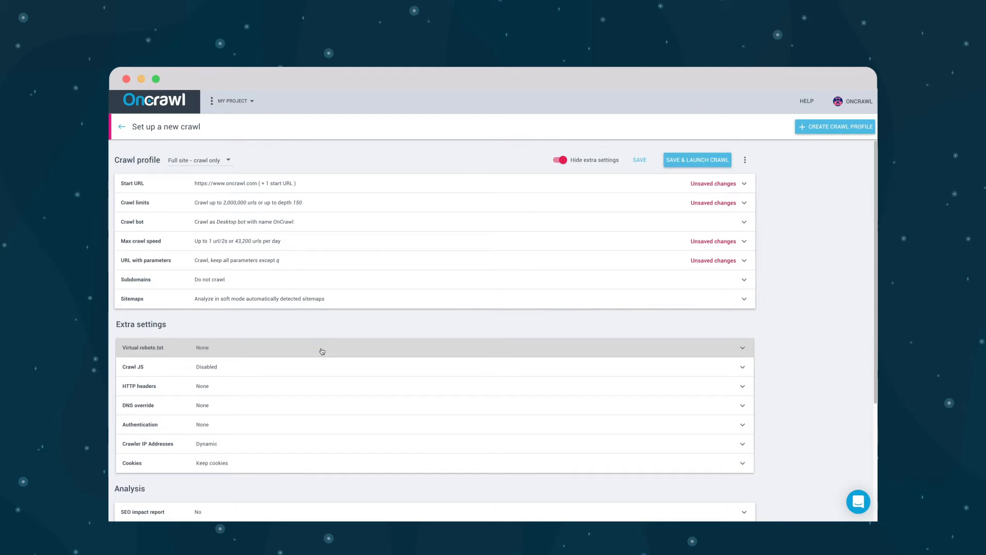
{"action": "mouse_move", "coordinate": [309, 373]}
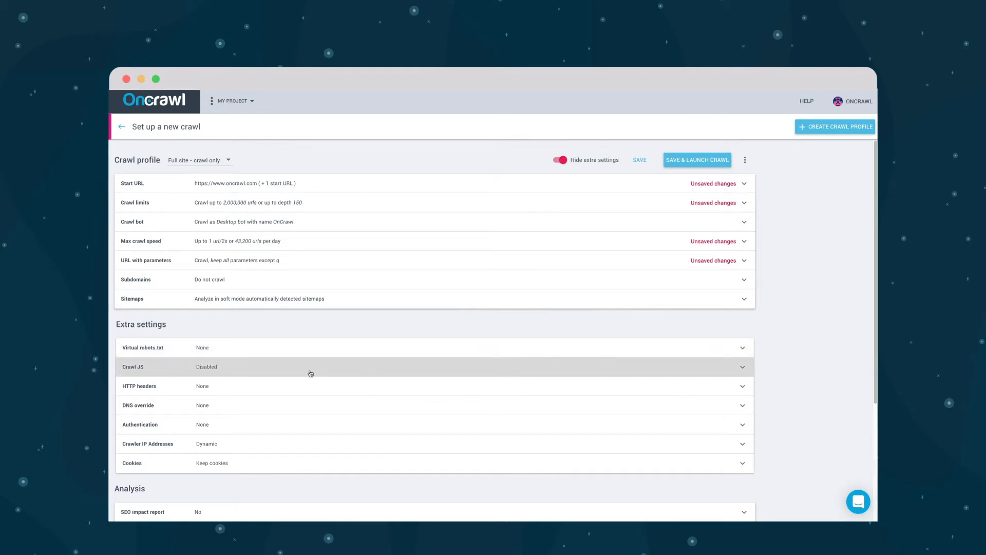
{"action": "mouse_move", "coordinate": [305, 387]}
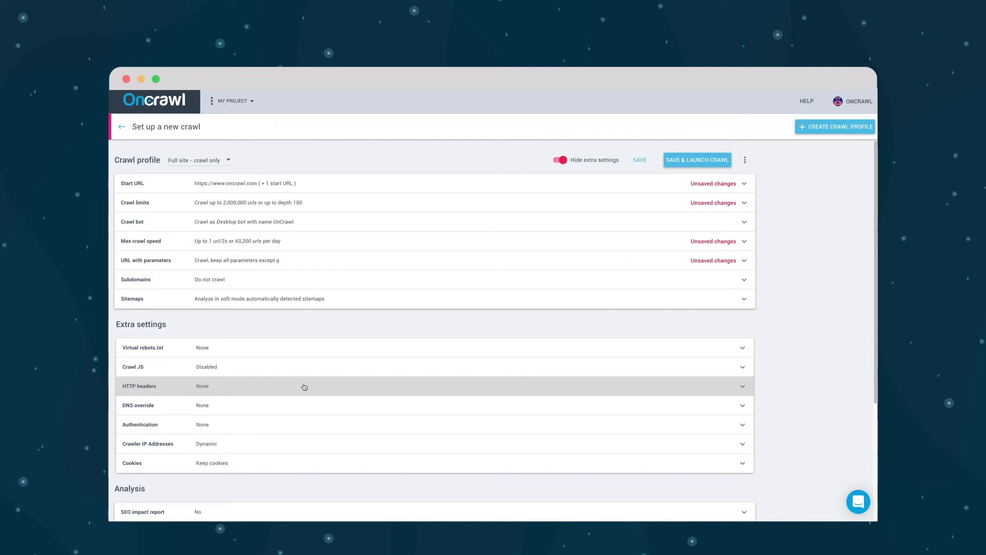
{"action": "mouse_move", "coordinate": [291, 414]}
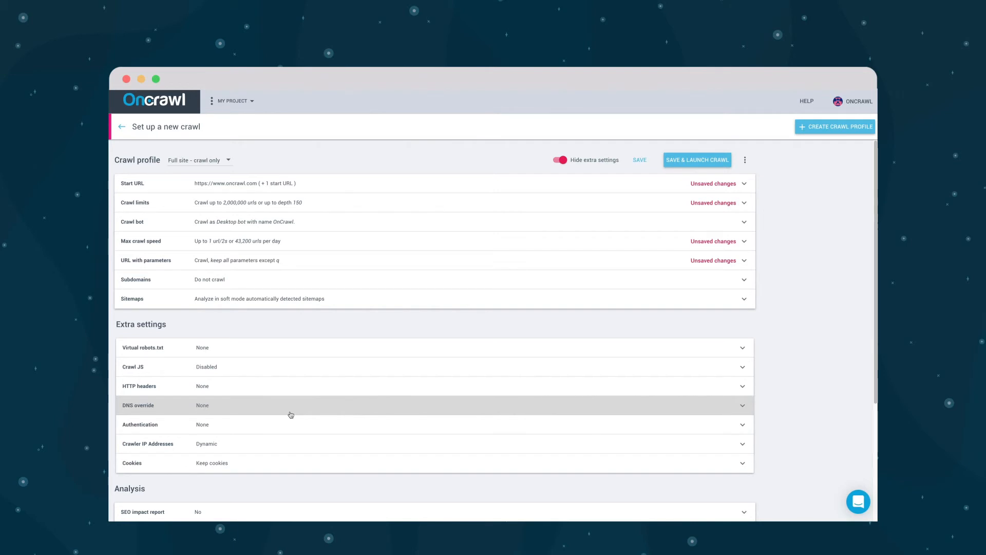
{"action": "mouse_move", "coordinate": [290, 425]}
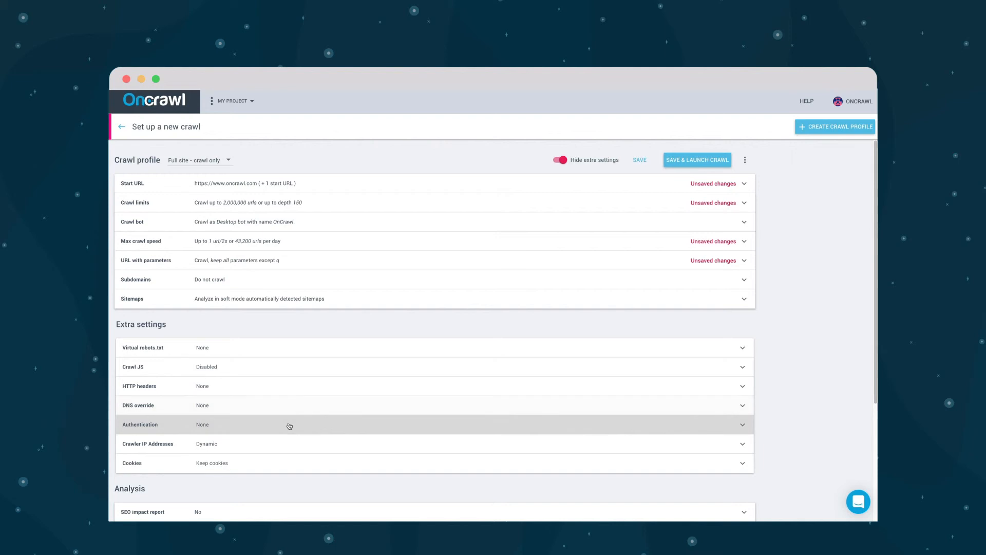
{"action": "mouse_move", "coordinate": [289, 441]}
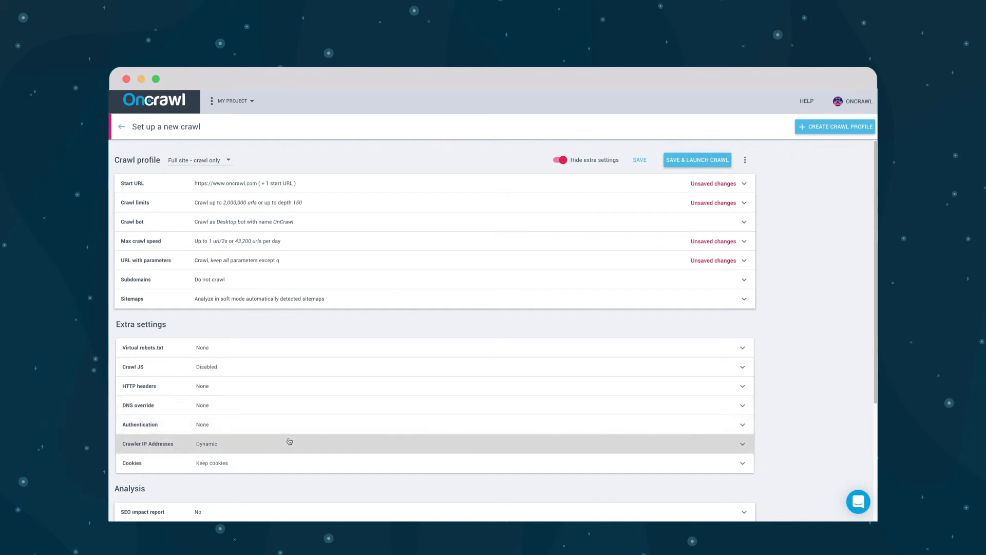
{"action": "mouse_move", "coordinate": [292, 465]}
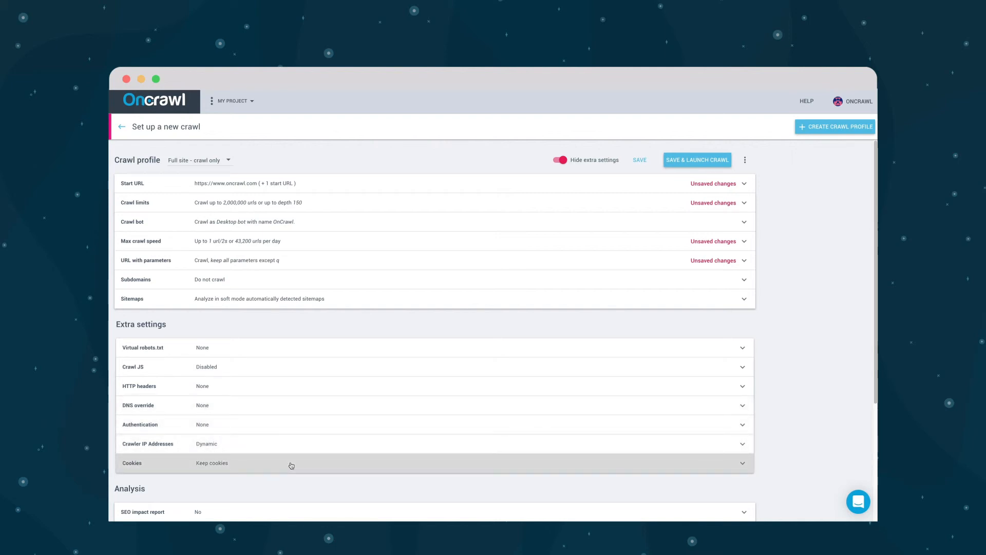
{"action": "scroll", "scroll_direction": "down", "scroll_amount": 3}
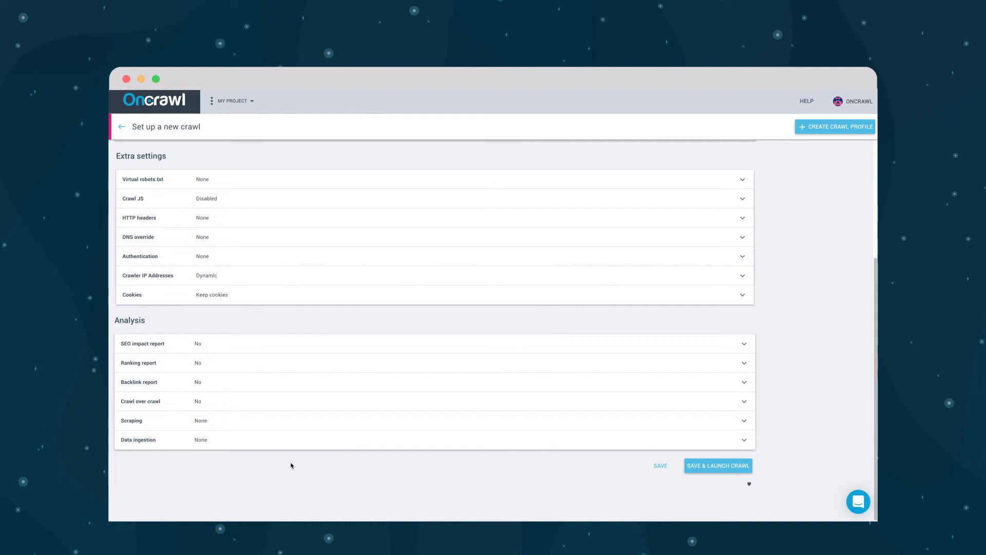
{"action": "mouse_move", "coordinate": [556, 475]}
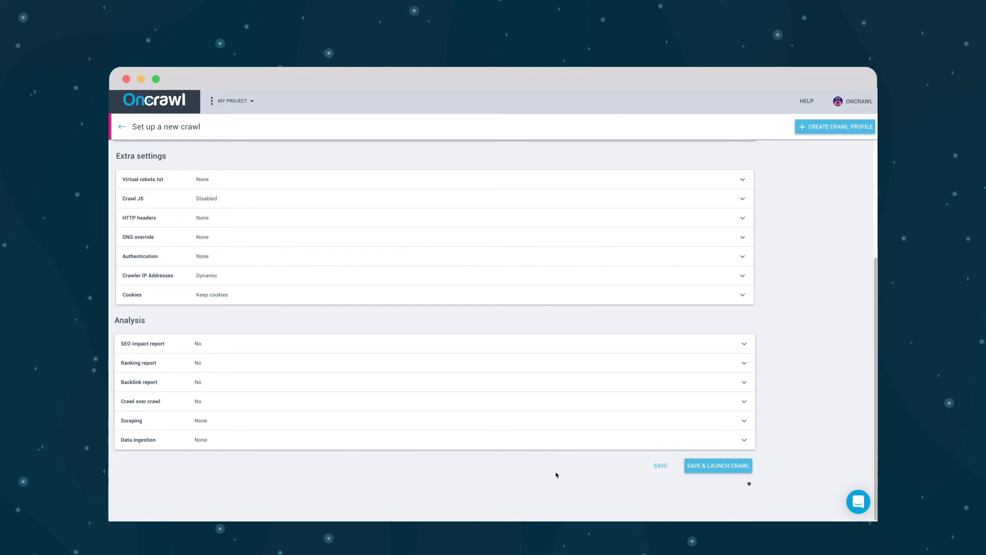
{"action": "mouse_move", "coordinate": [717, 465]}
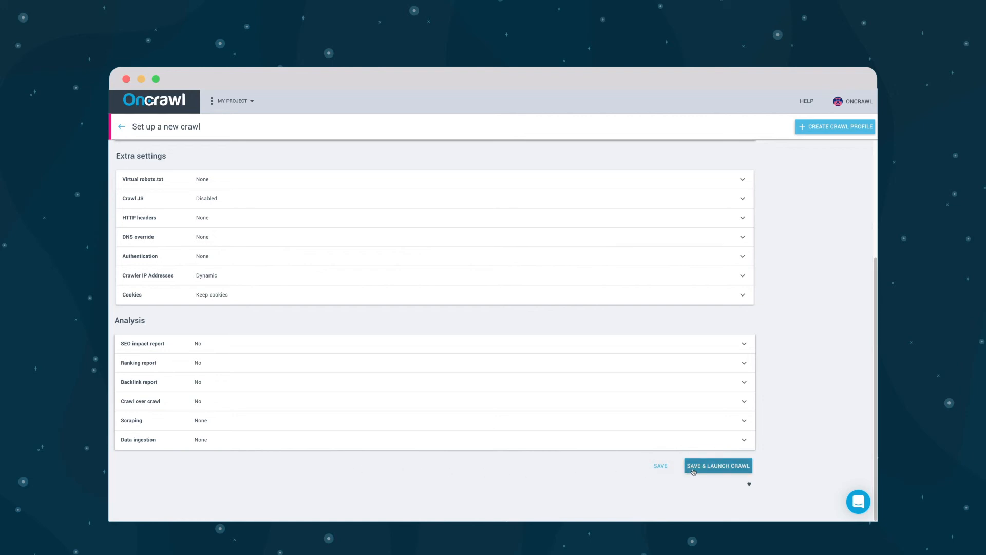
Save the 'Full site - crawl only' profile and launch the crawl
{"action": "left_click", "coordinate": [718, 465]}
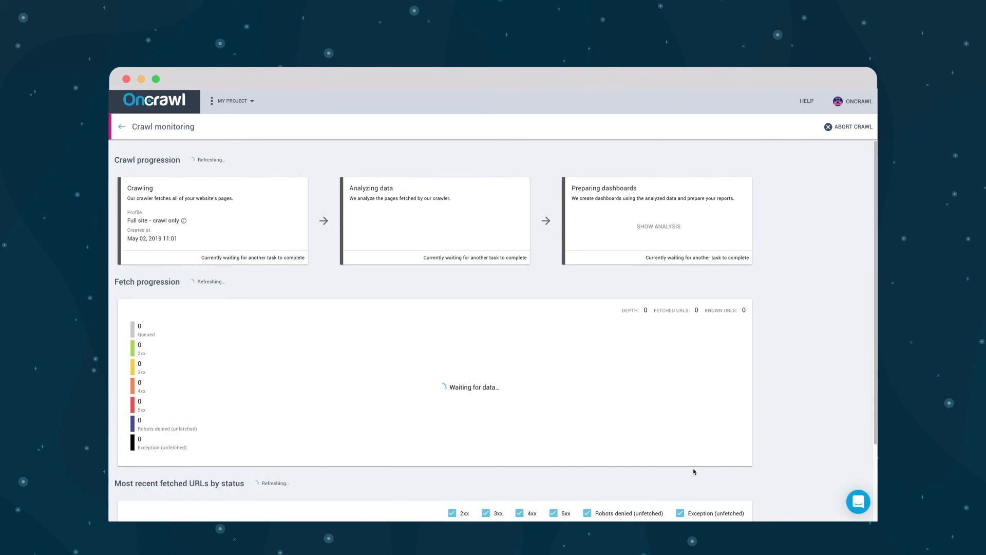